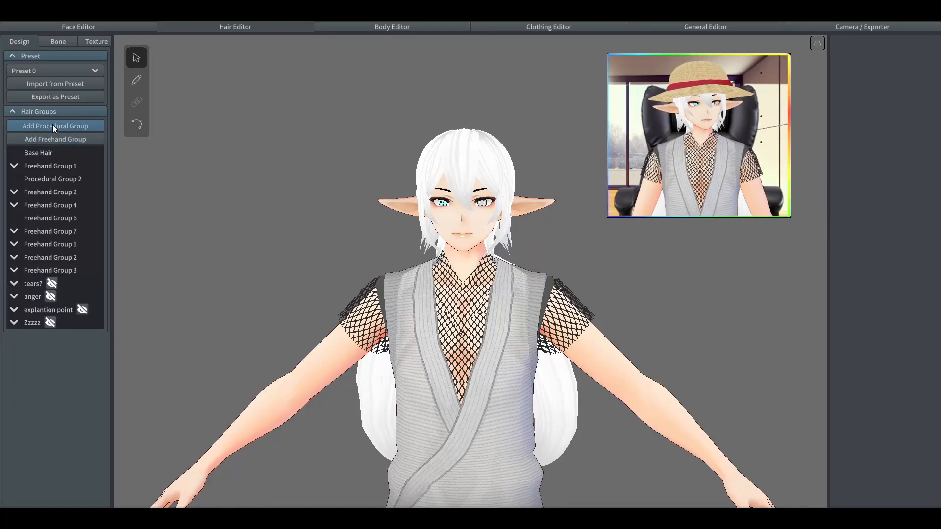
Add a new procedural hair group in the Hair Editor for the straw crown
click(54, 127)
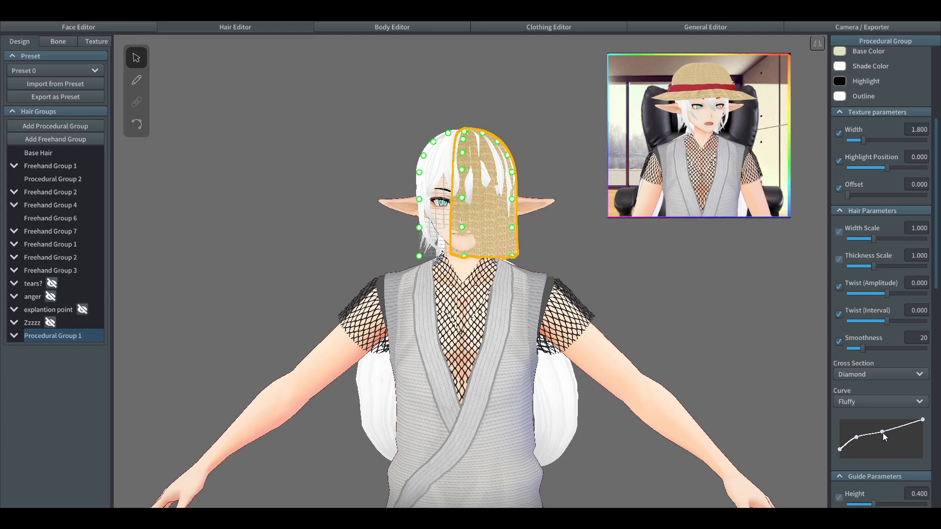
Flatten the thickness curve so strands stay at full thickness to the tips
drag(882, 432, 860, 442)
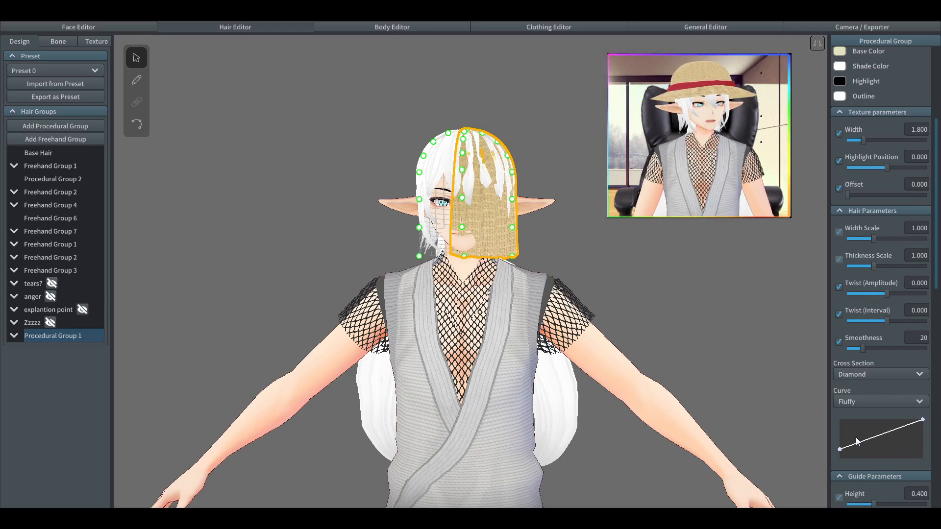
drag(855, 449, 840, 451)
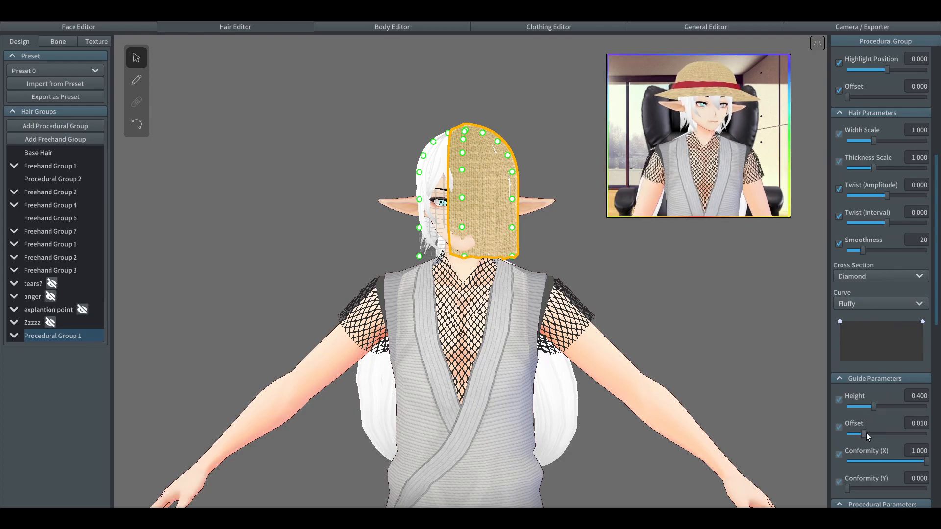
Raise the Guide Offset so strands sit slightly off the scalp, checked in profile
drag(868, 435, 875, 436)
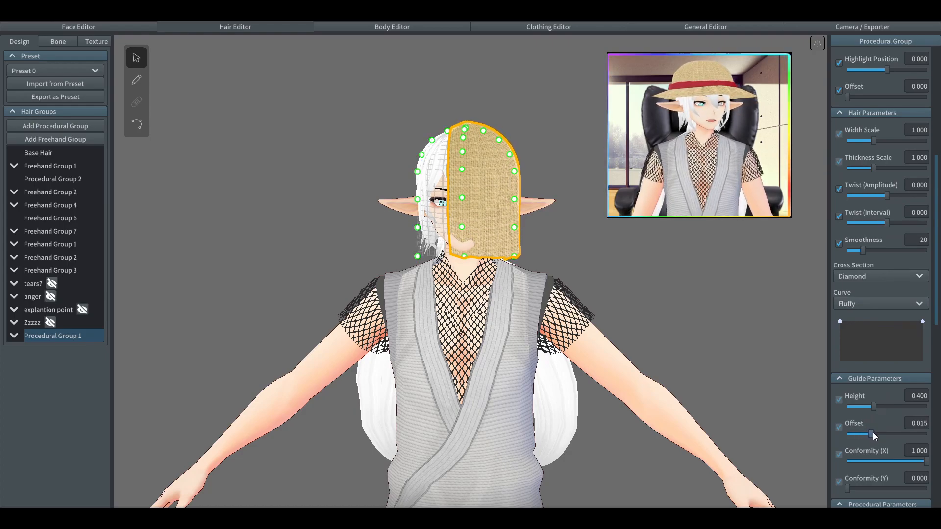
drag(872, 434, 892, 434)
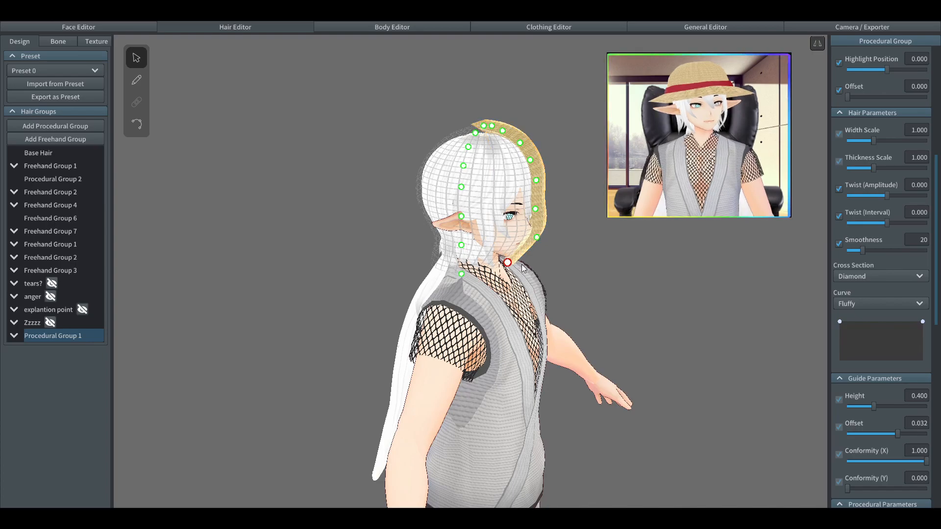
drag(507, 263, 534, 218)
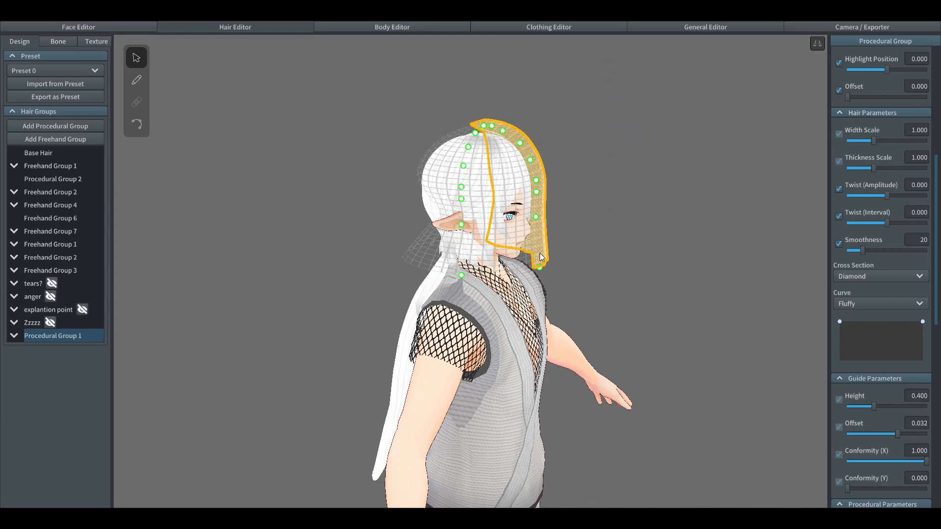
drag(540, 257, 489, 201)
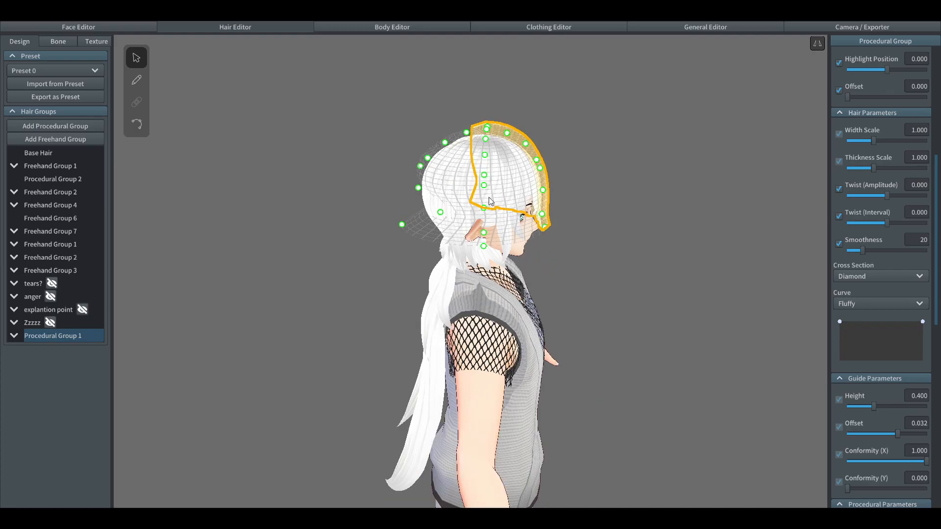
drag(900, 433, 894, 433)
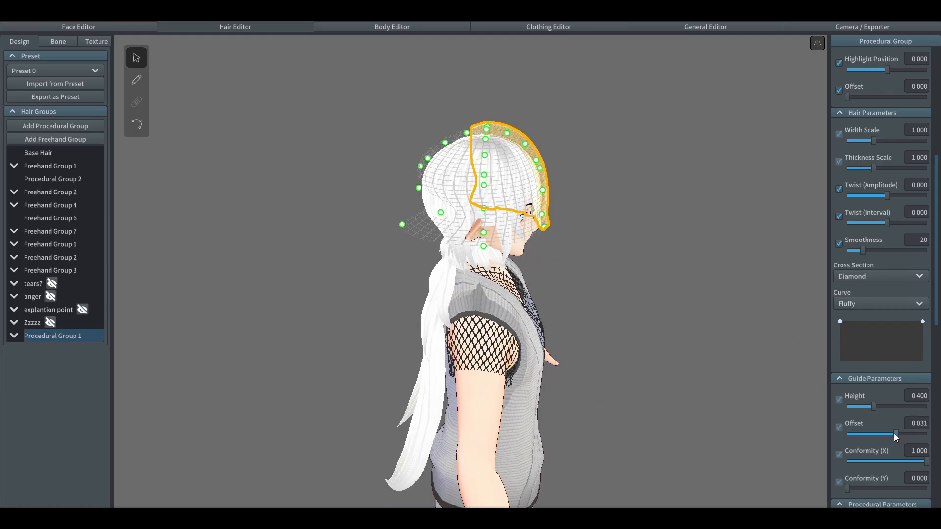
drag(895, 434, 885, 435)
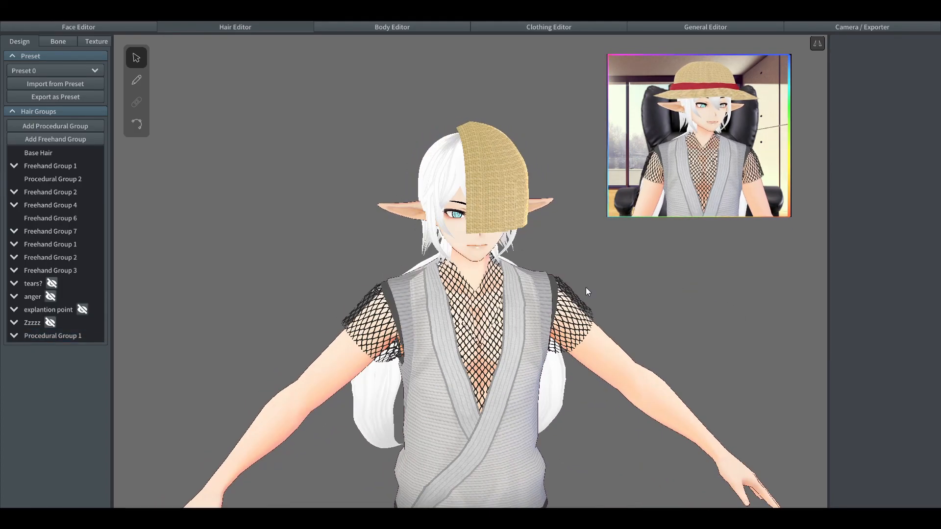
Raise Interval to about 315 so the strands spread all the way around the head
click(53, 336)
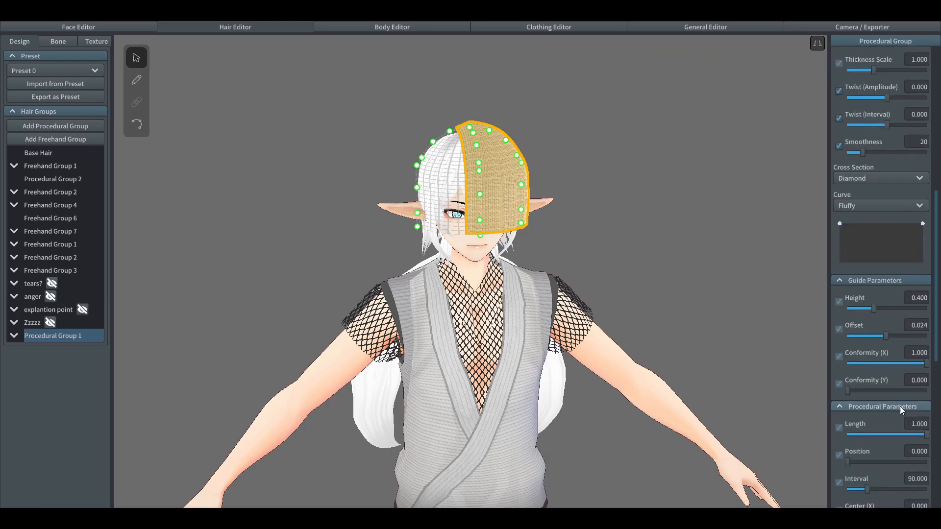
scroll(down, 3)
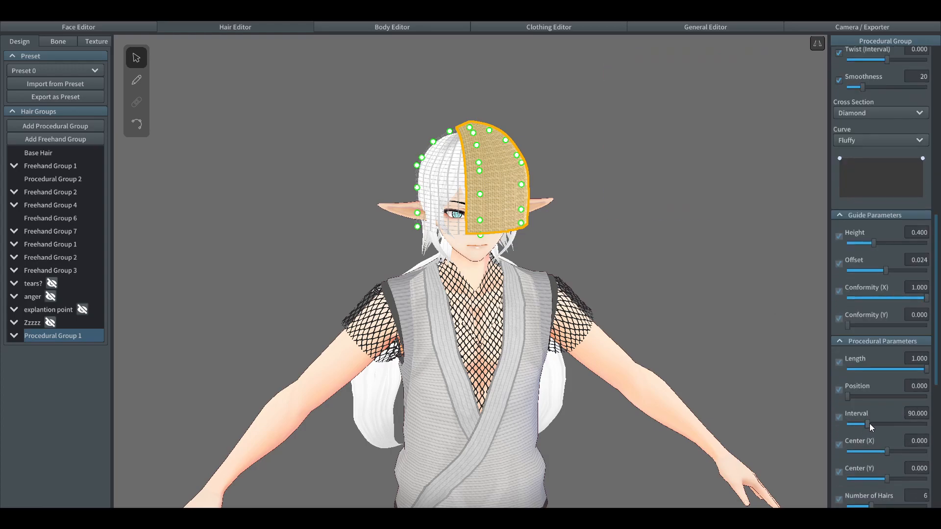
drag(857, 424, 892, 425)
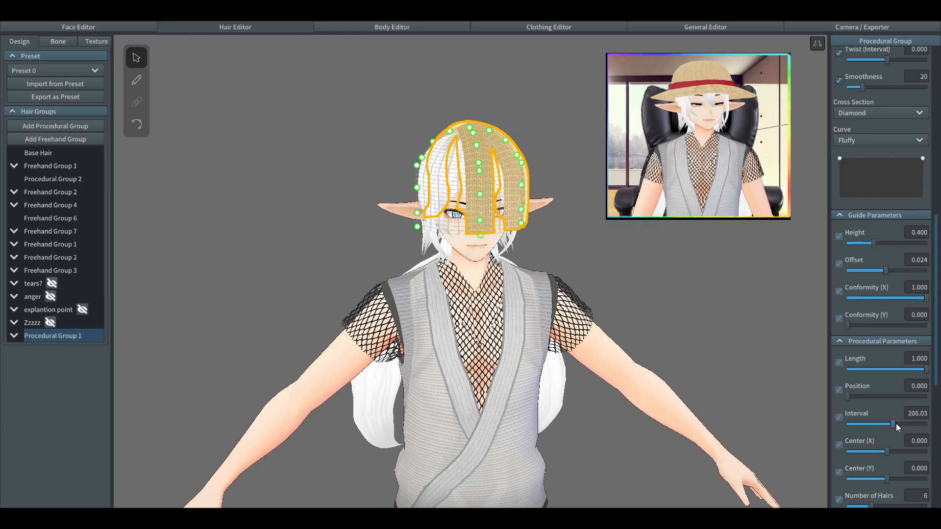
drag(891, 425, 915, 391)
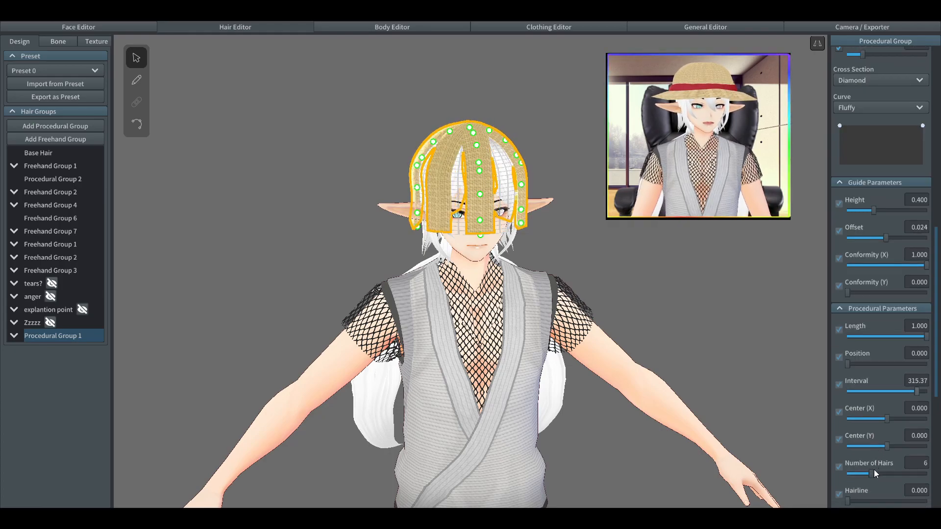
Set Number of Hairs to 16 to close the gaps into a solid crown
drag(873, 473, 890, 474)
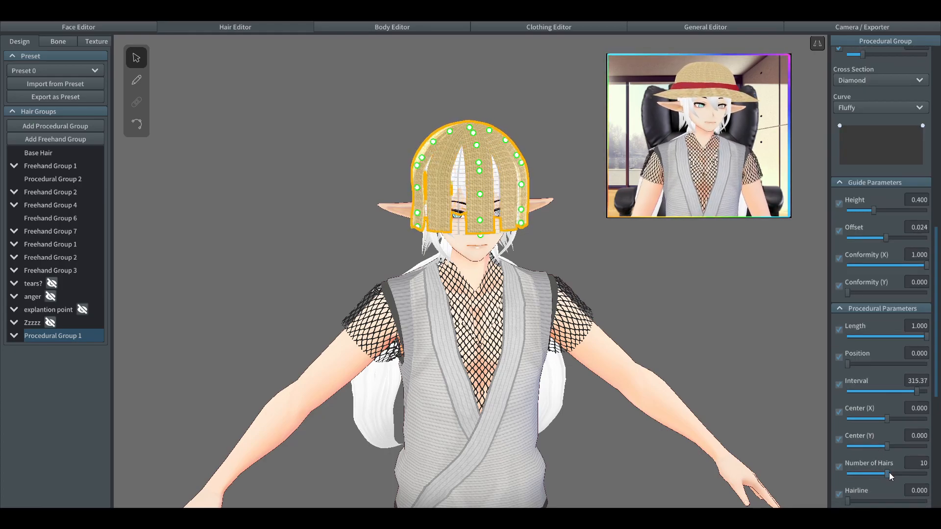
drag(892, 474, 874, 245)
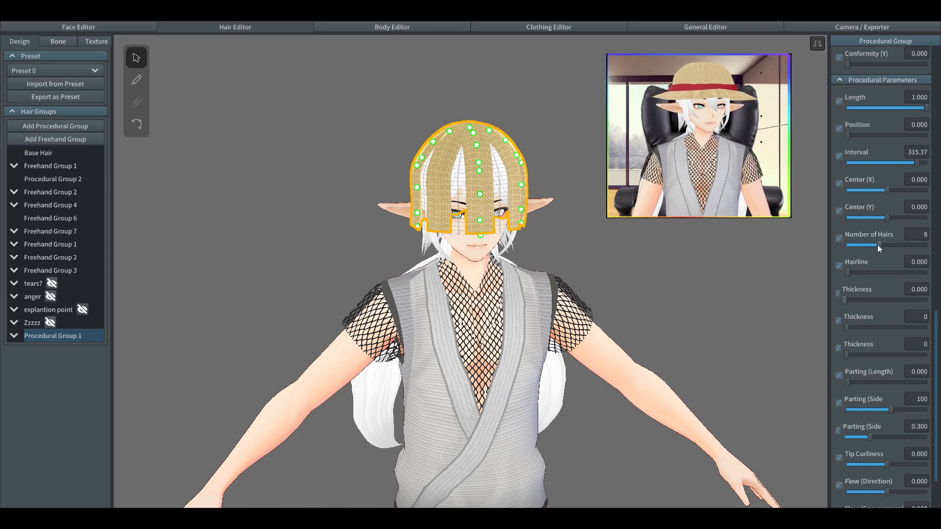
drag(874, 245, 894, 245)
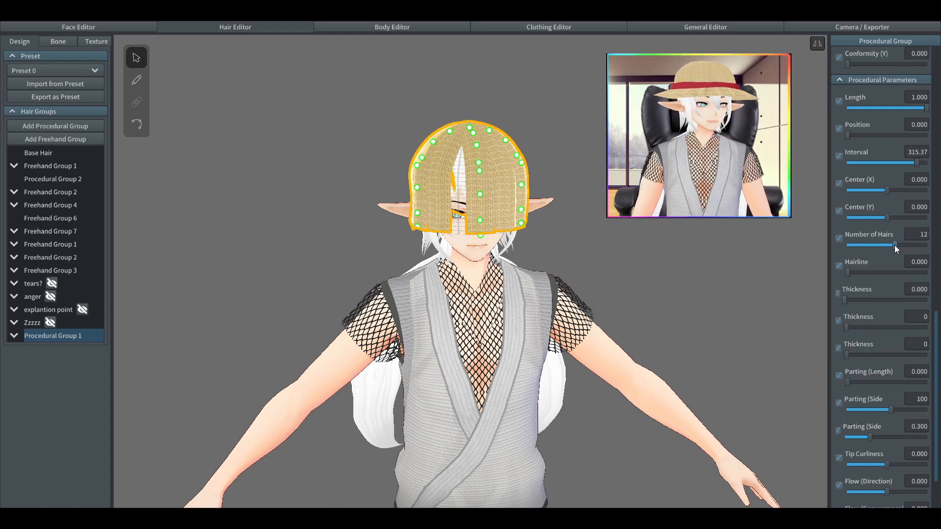
drag(894, 245, 908, 245)
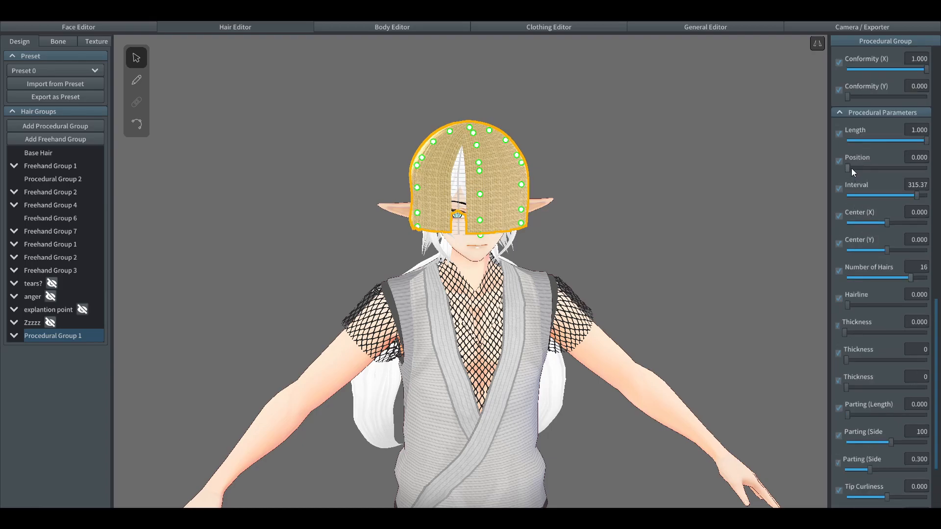
Rotate the strands' starting Position around the head
drag(849, 169, 868, 168)
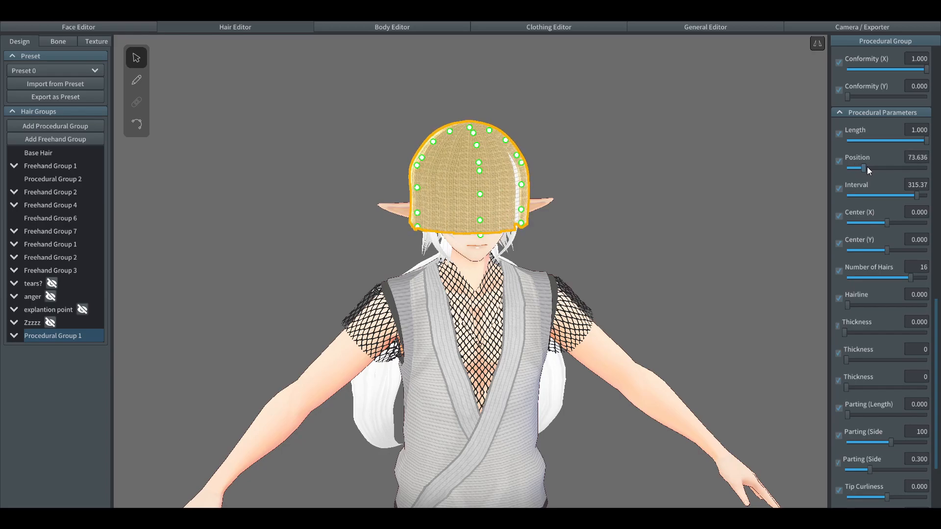
drag(859, 169, 882, 169)
text(top of hat)
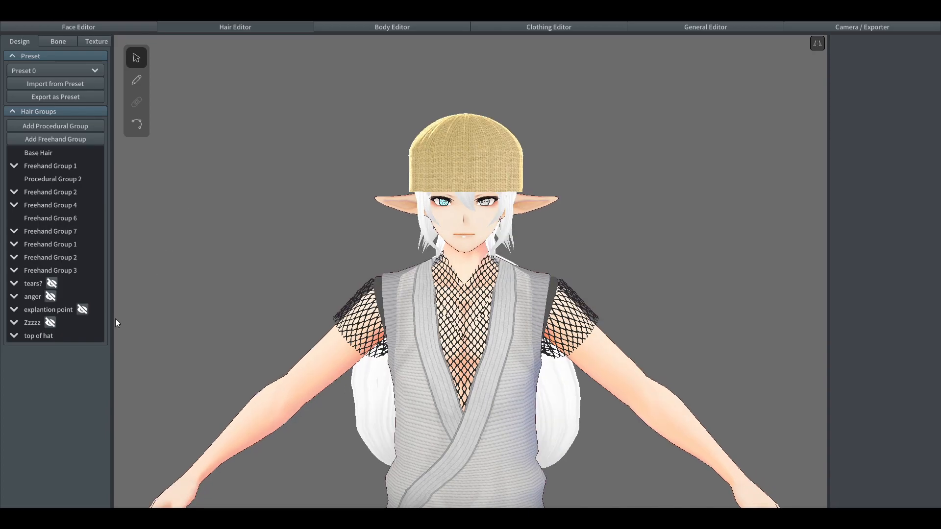
Add a new freehand hair group (Freehand Group 5) and select it
click(55, 138)
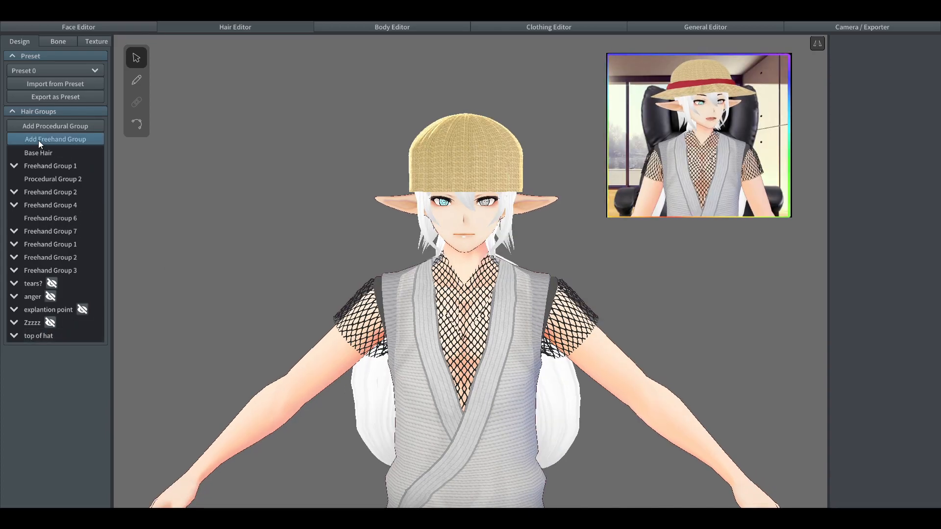
click(55, 138)
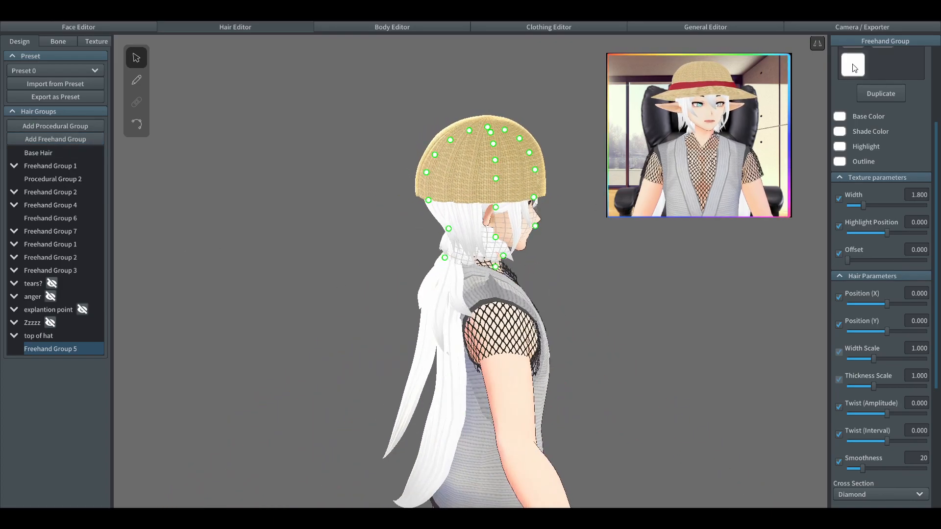
click(504, 259)
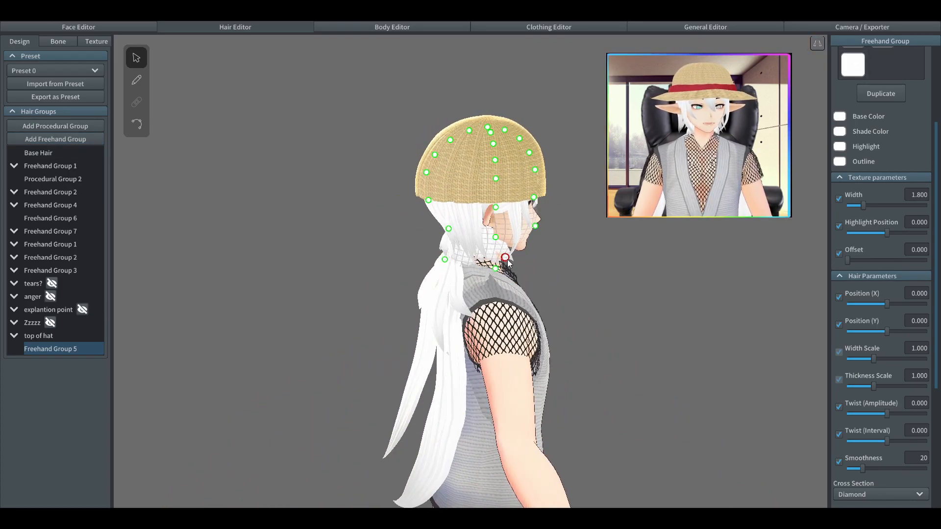
Drag the guide control points outward to flare the surface like a brim around the head
drag(506, 258, 588, 277)
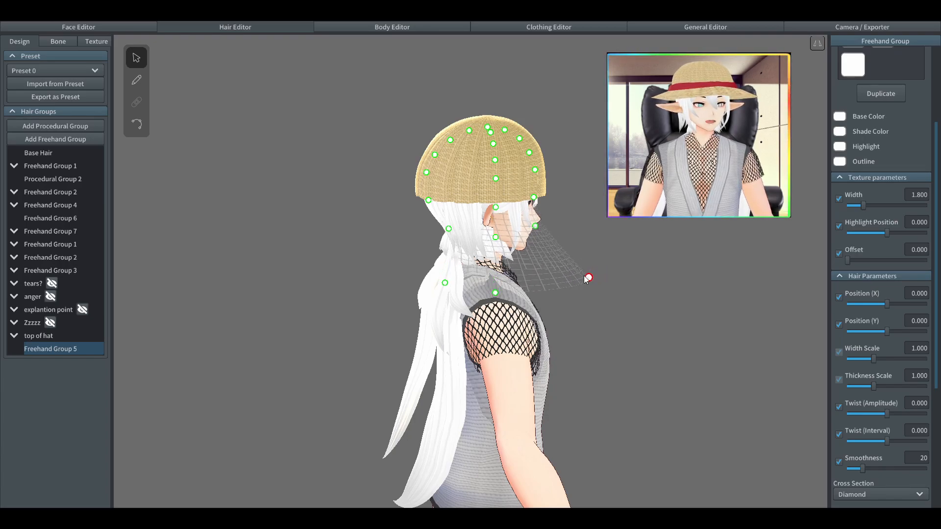
drag(588, 277, 400, 287)
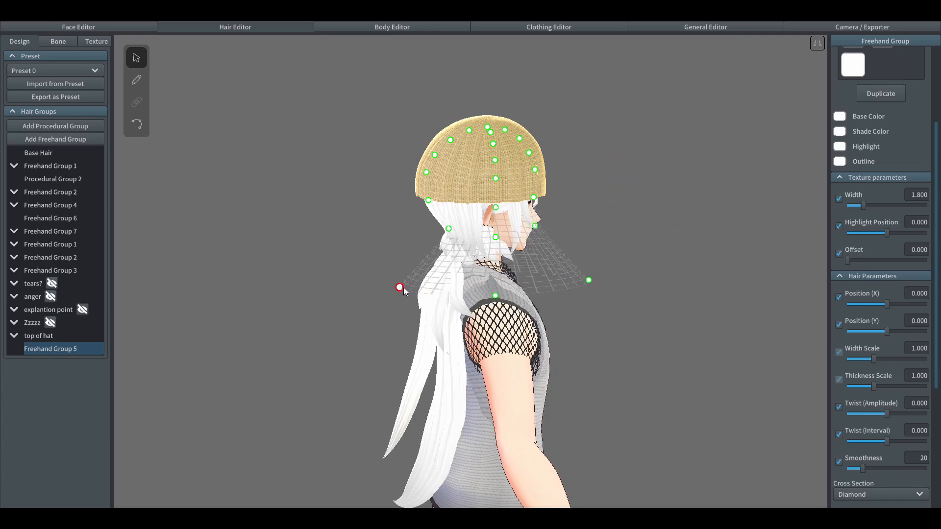
drag(400, 287, 392, 285)
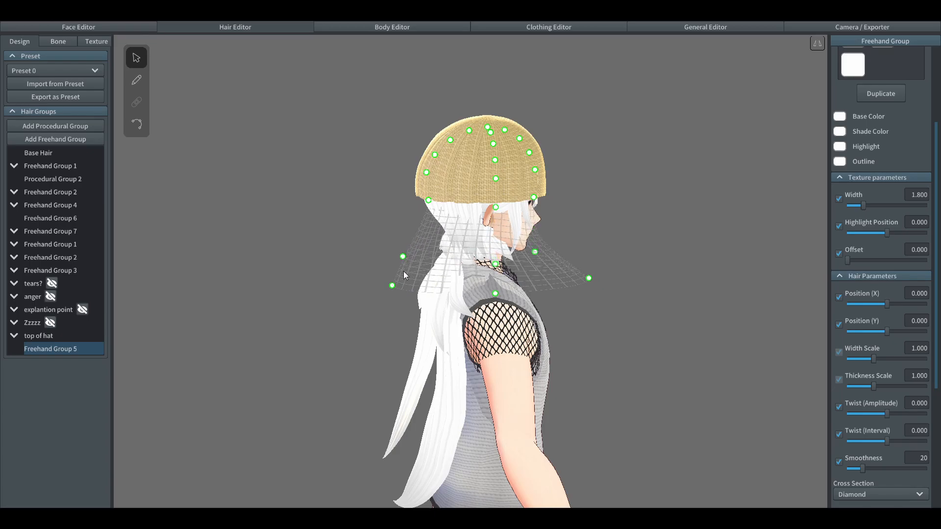
mouse_move(817, 43)
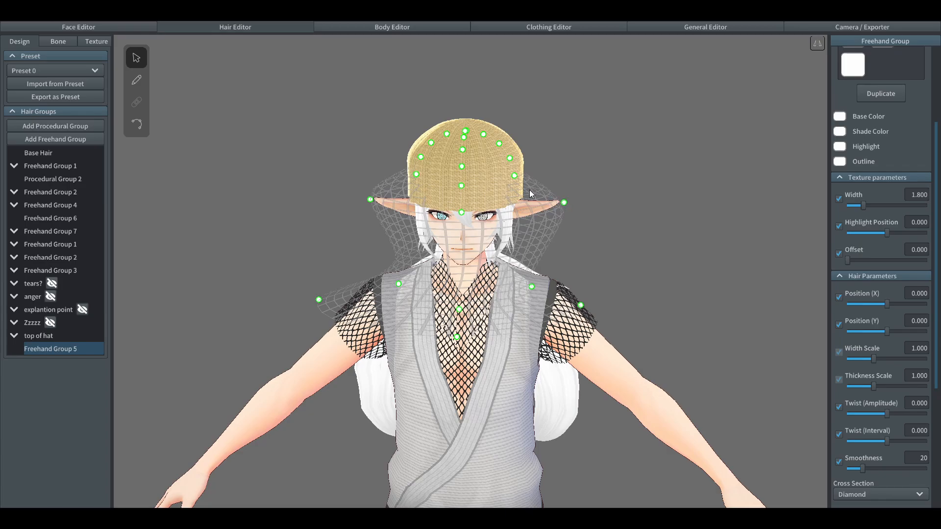
click(515, 178)
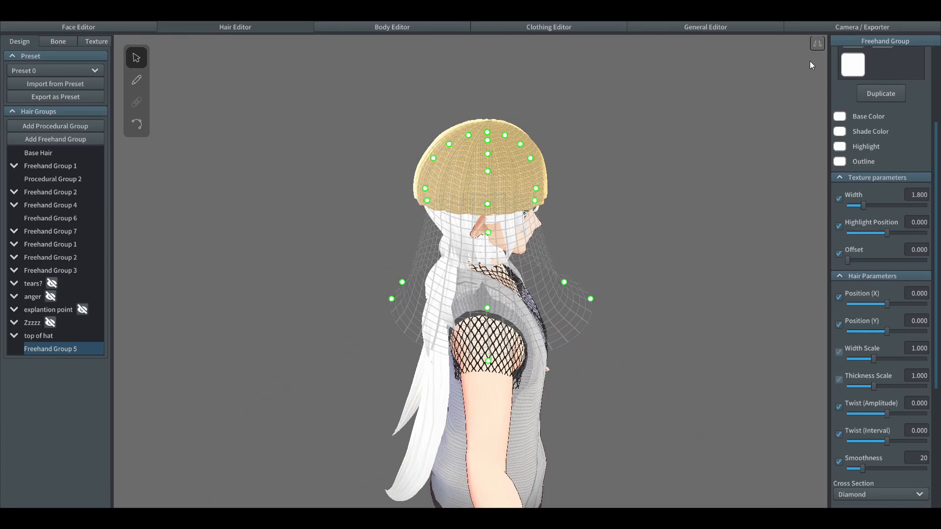
click(427, 200)
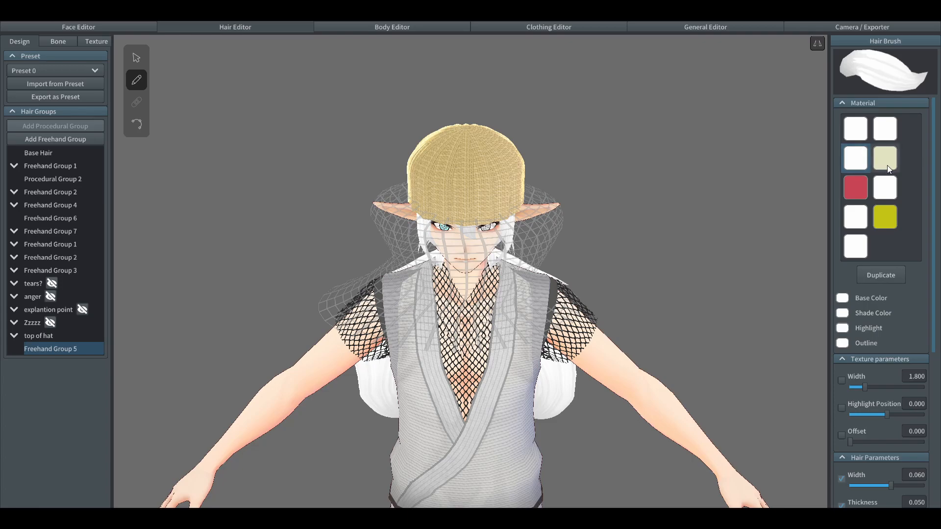
Assign the straw-coloured material to the Hair Brush, then return to the Select tool
click(885, 158)
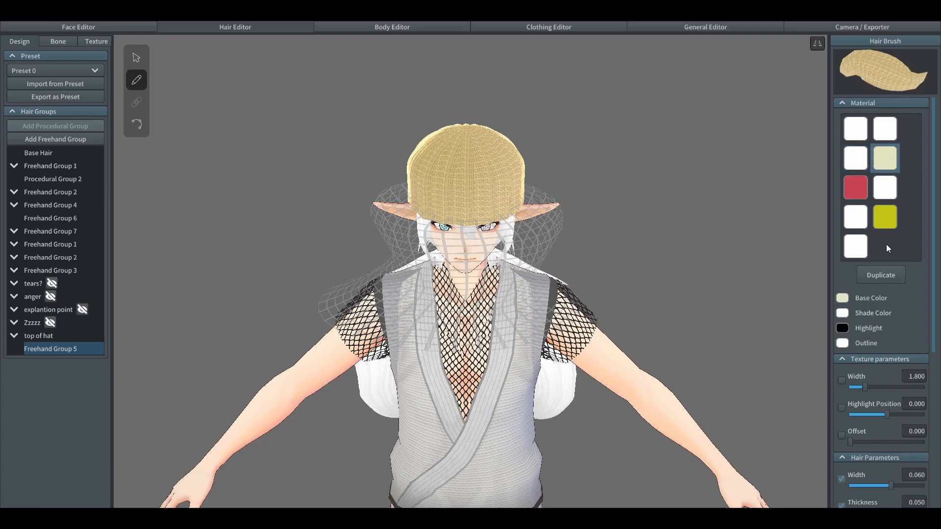
scroll(down, 3)
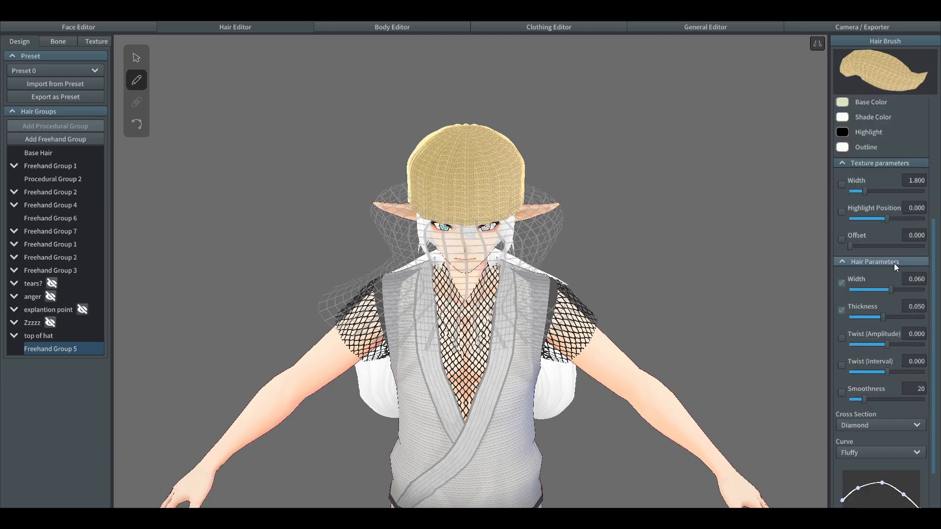
scroll(down, 3)
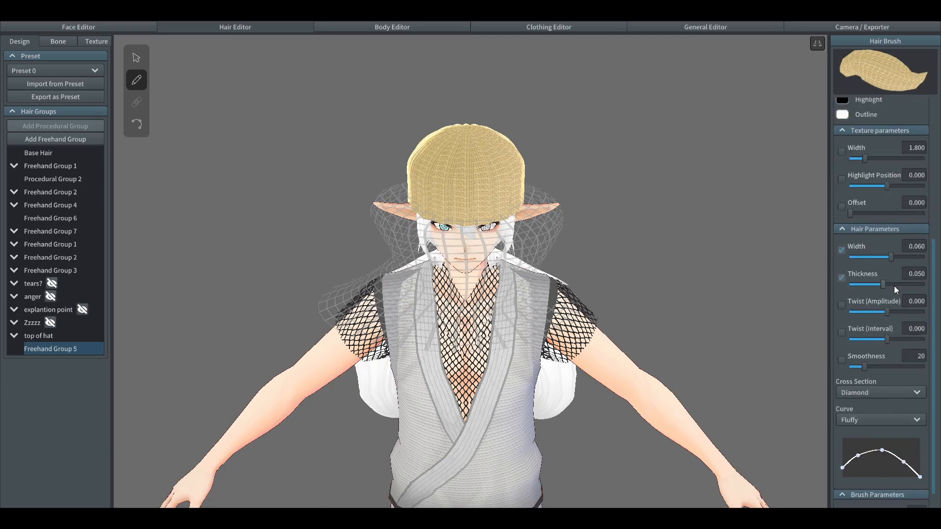
scroll(down, 3)
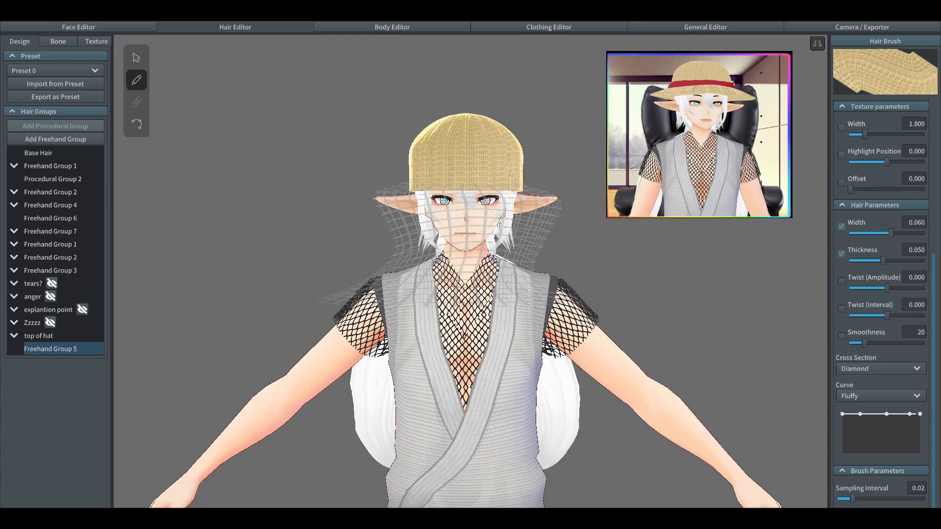
mouse_move(136, 79)
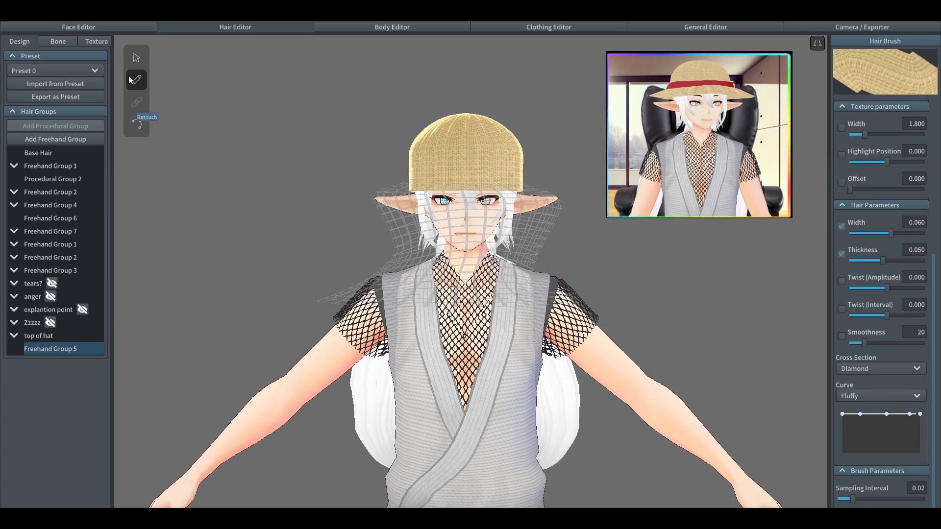
click(135, 58)
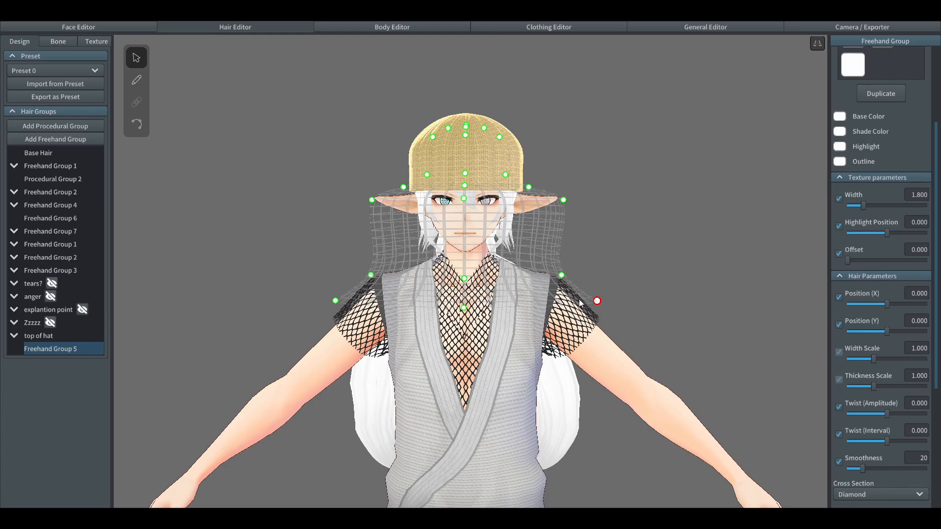
Paint brim strands Hair 5 and Hair 6 along the guide with the Hair Brush
click(135, 79)
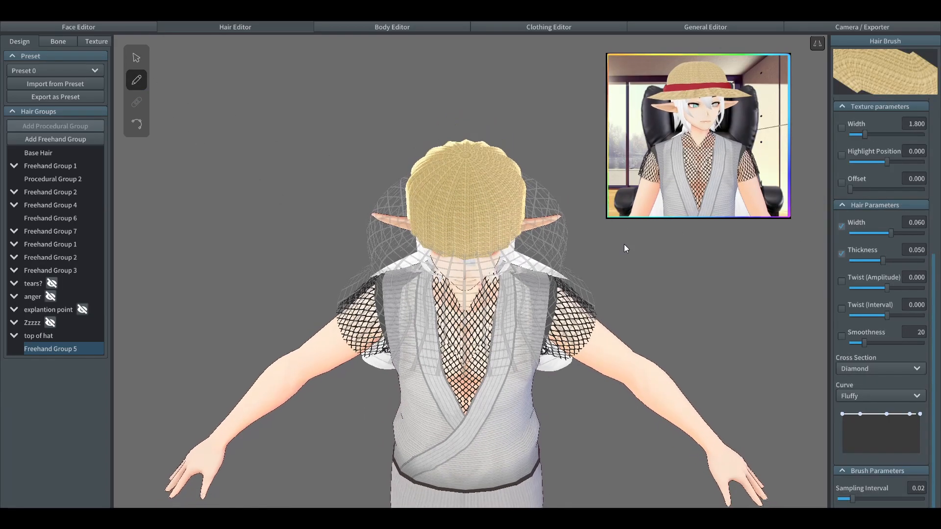
drag(468, 240, 393, 251)
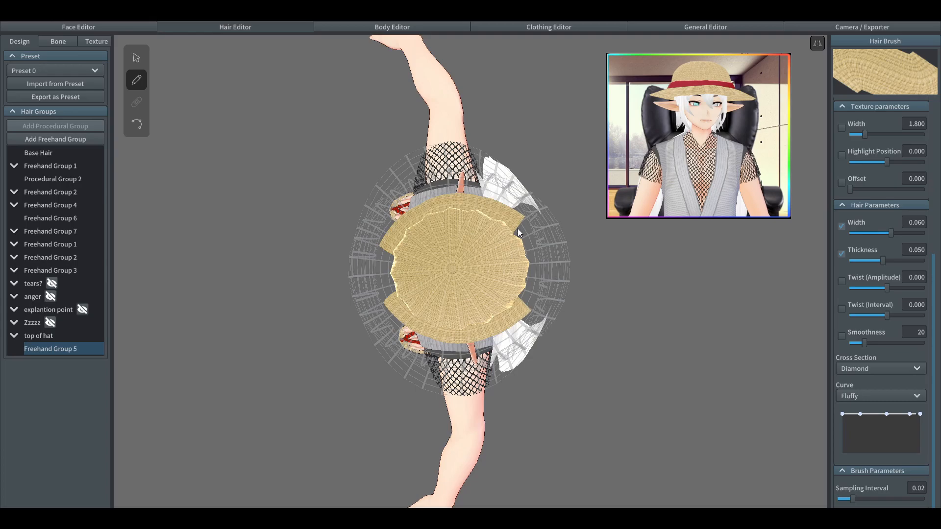
drag(519, 234, 533, 268)
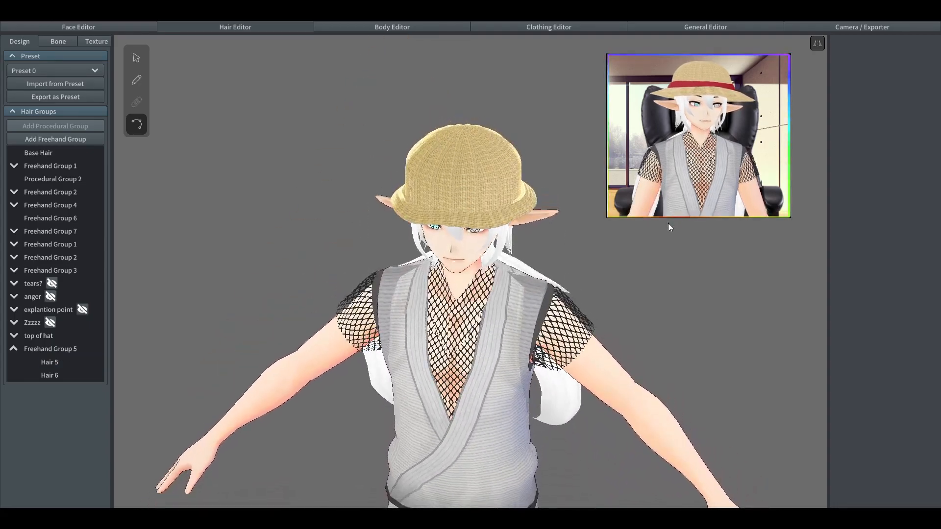
click(50, 349)
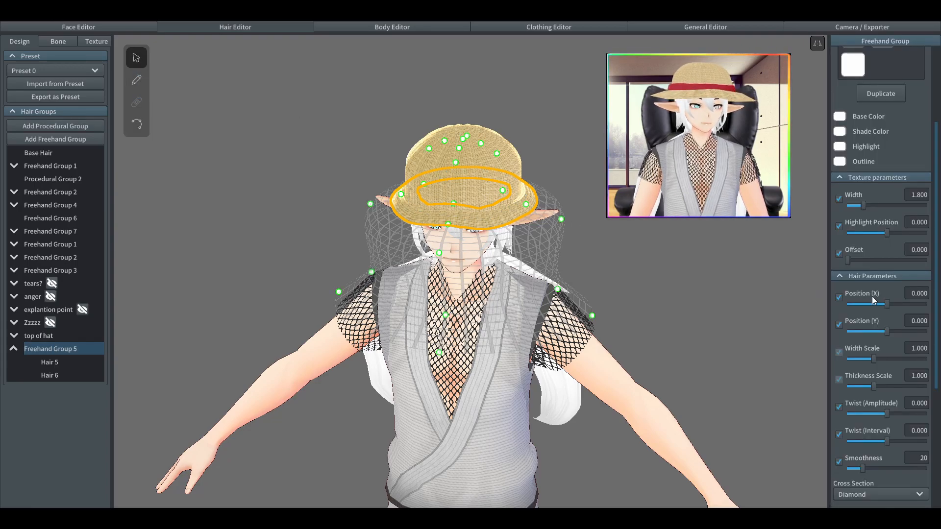
Set the brim group's Width Scale to about 2.15 and Thickness Scale to about 1.72
drag(866, 359, 876, 358)
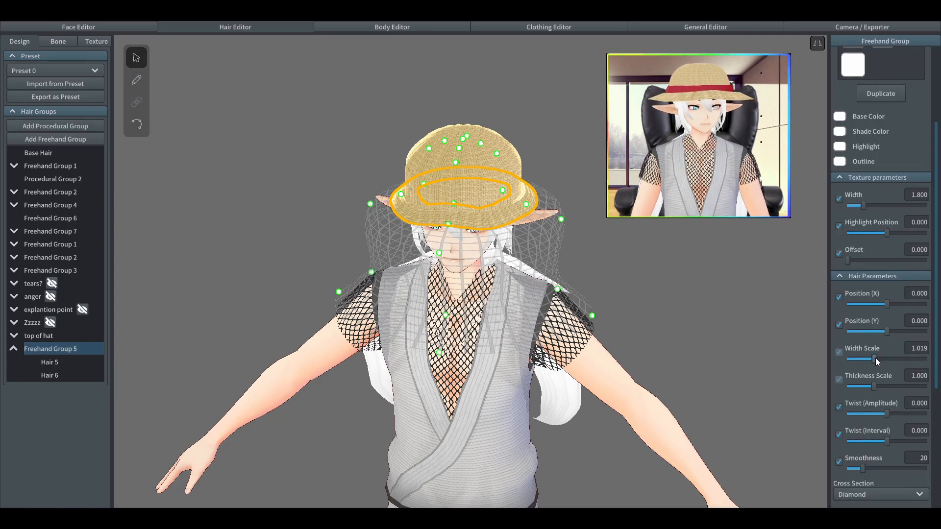
drag(877, 359, 894, 359)
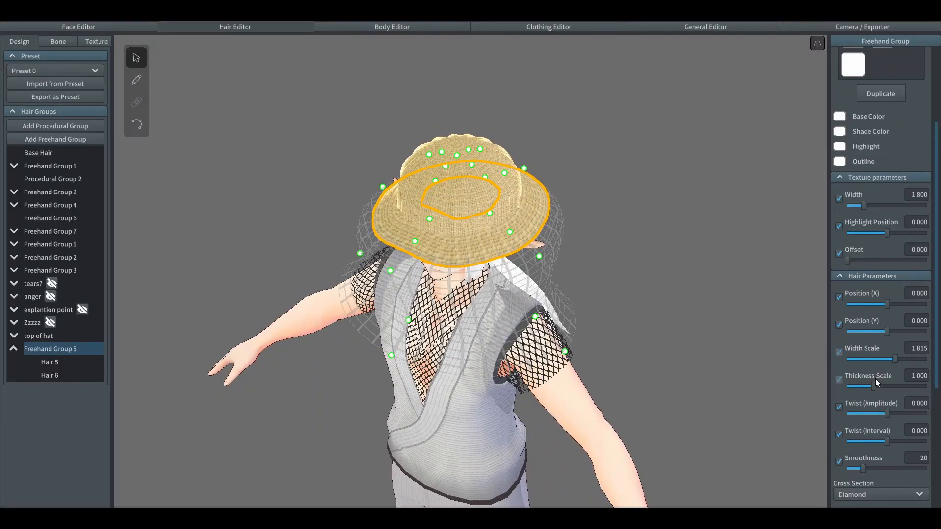
drag(865, 386, 892, 387)
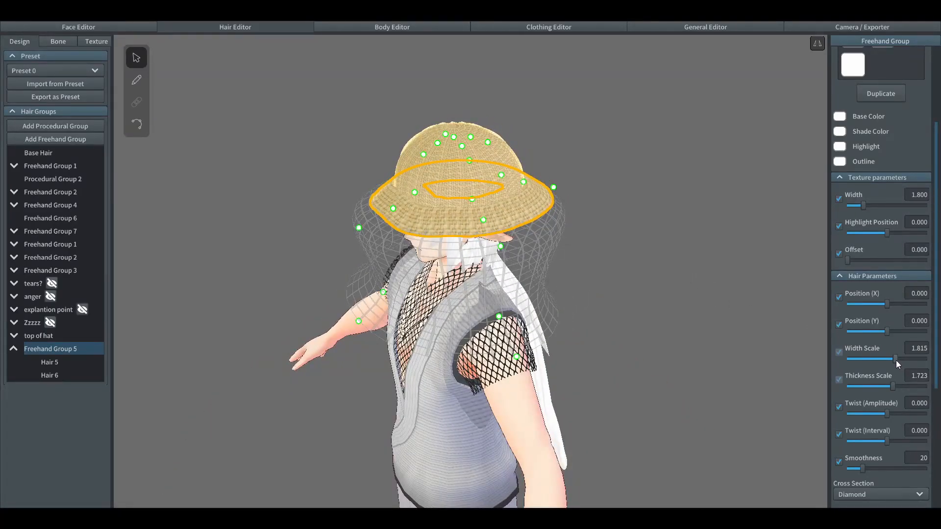
drag(892, 358, 908, 359)
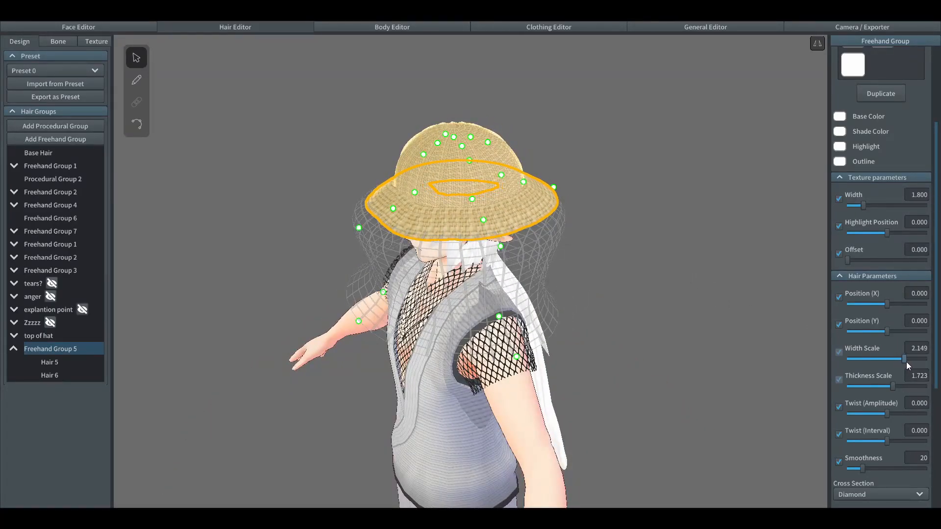
drag(894, 387, 878, 388)
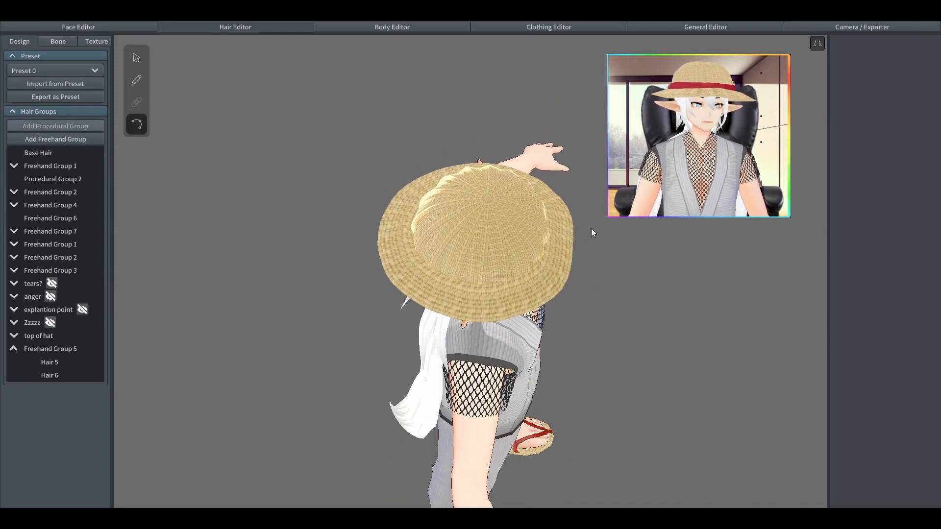
click(50, 362)
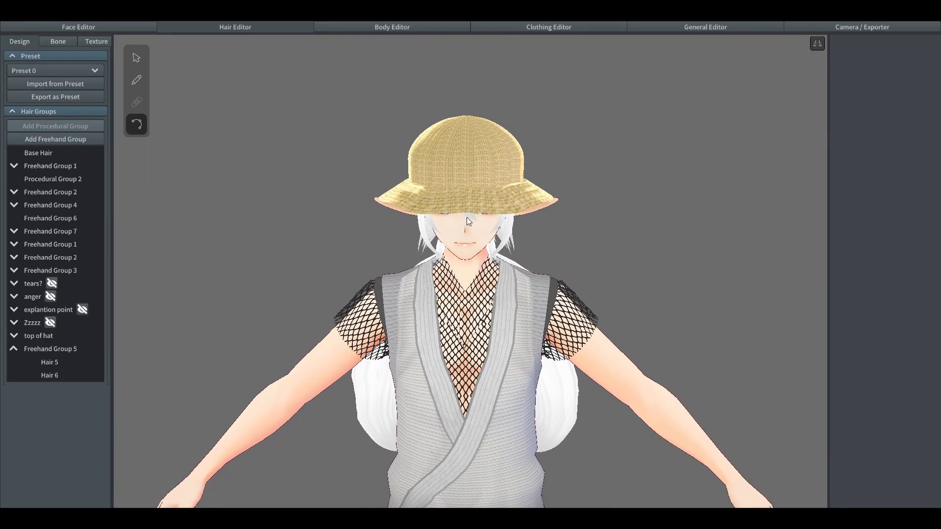
Add a freehand group and draw red band strokes around the crown base
click(50, 349)
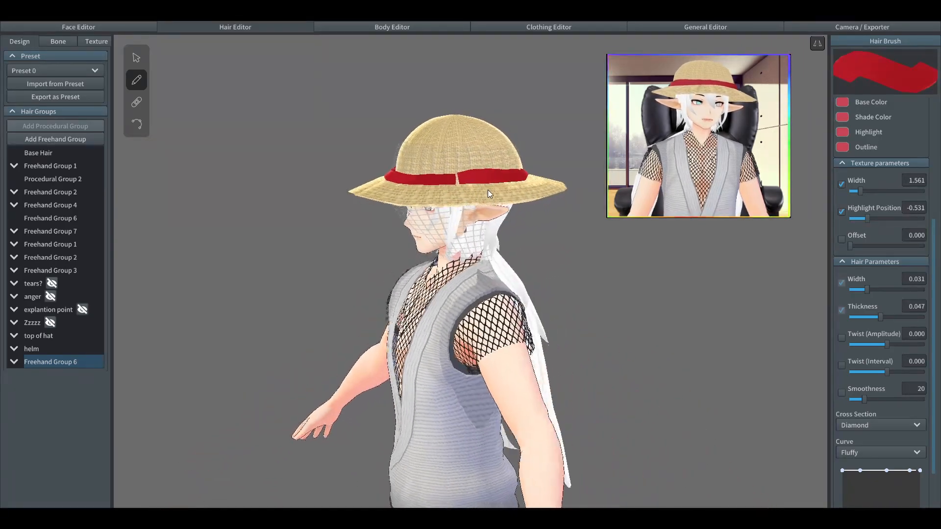
click(136, 102)
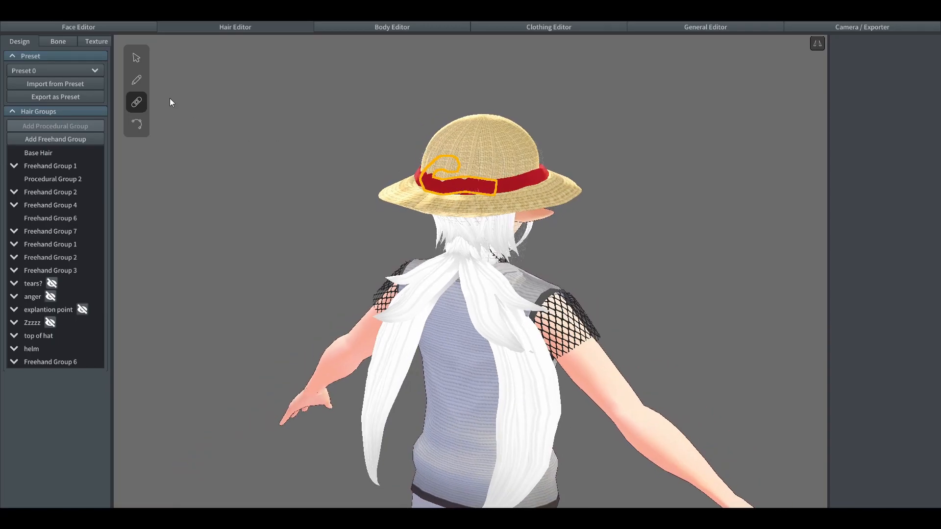
With the Retouch tool, select the band's front strand to smooth its wrap
click(136, 125)
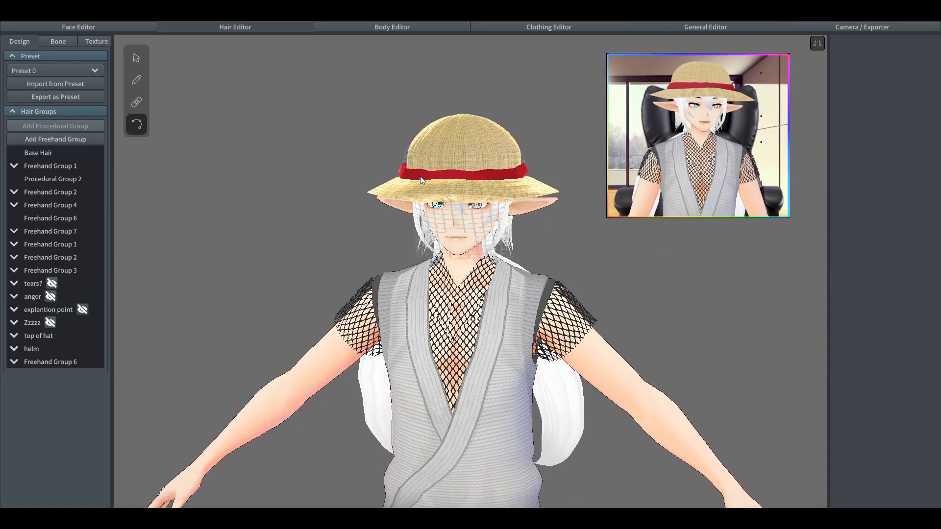
click(426, 176)
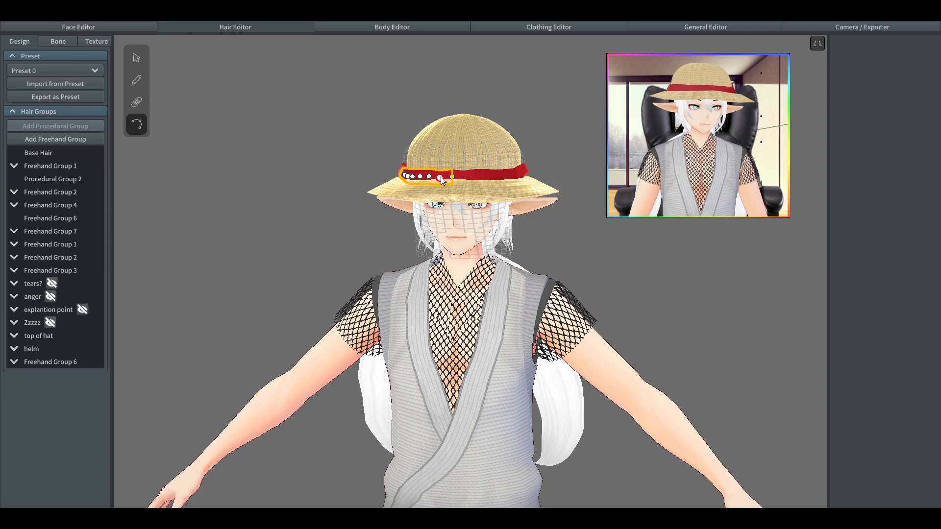